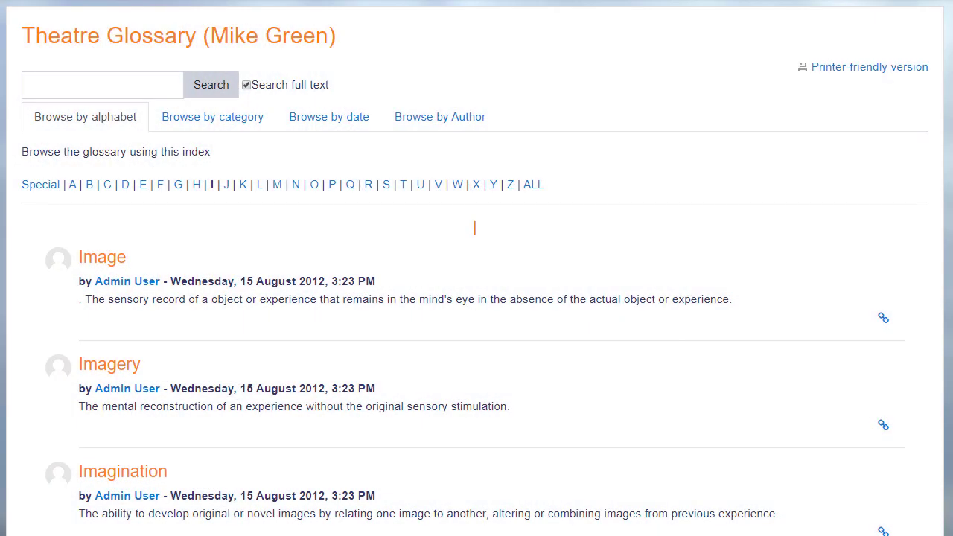
# - Scroll down the Theatre Glossary page on the way to My courses
pyautogui.scroll(-3)
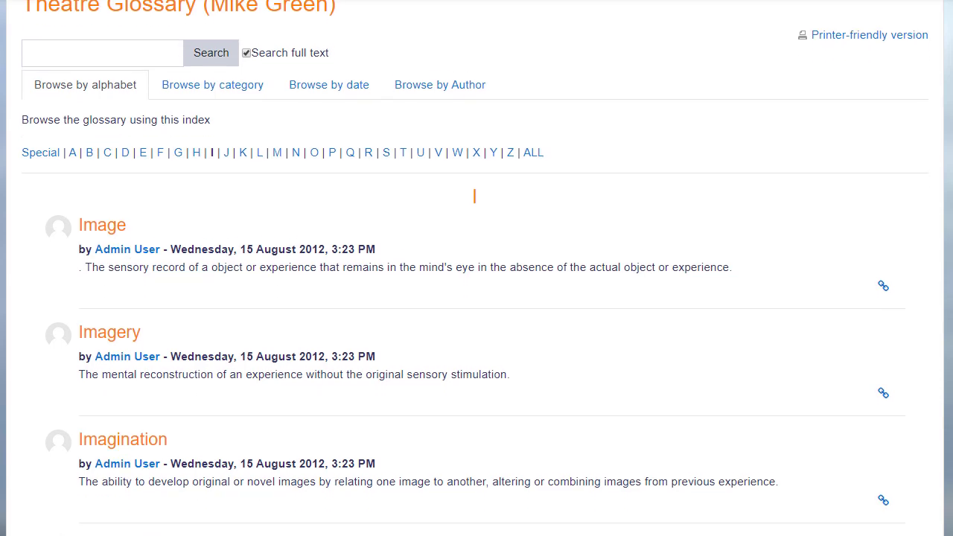
pyautogui.scroll(-3)
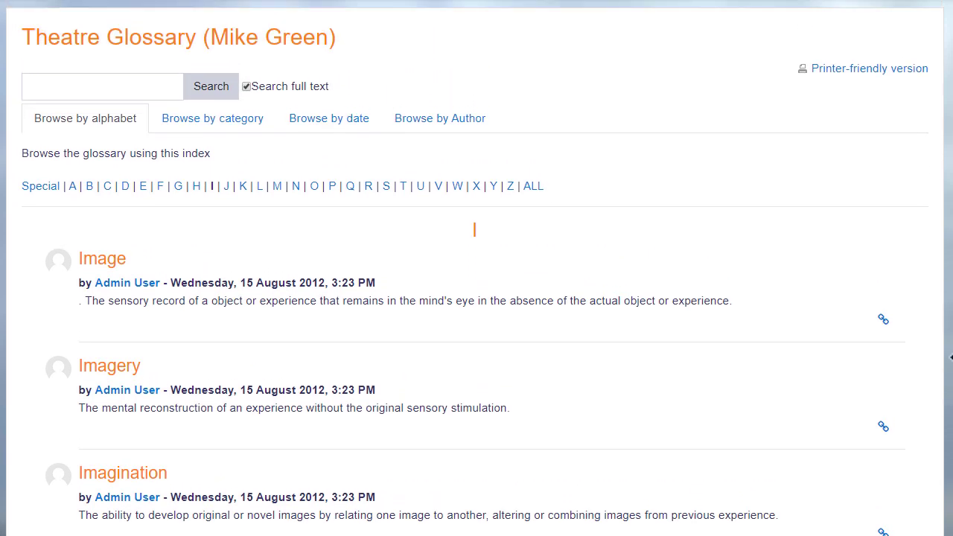
pyautogui.moveTo(85, 118)
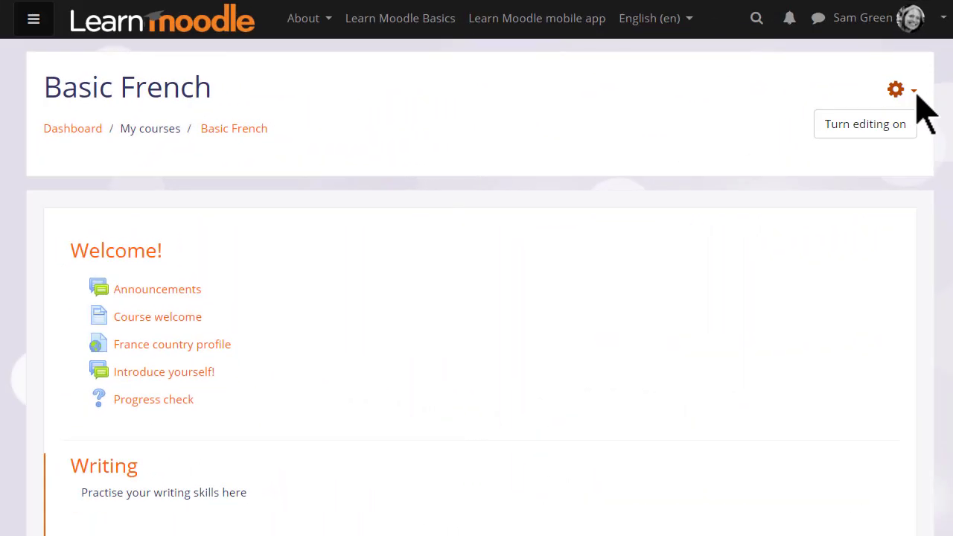
# - Turn editing on for Basic French and start adding an activity to the Writing section
pyautogui.click(896, 90)
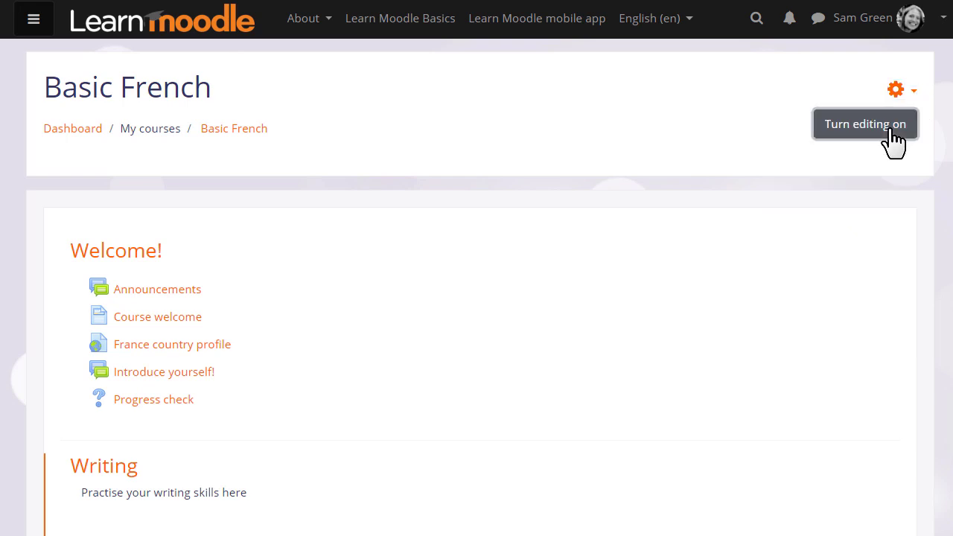
pyautogui.click(863, 123)
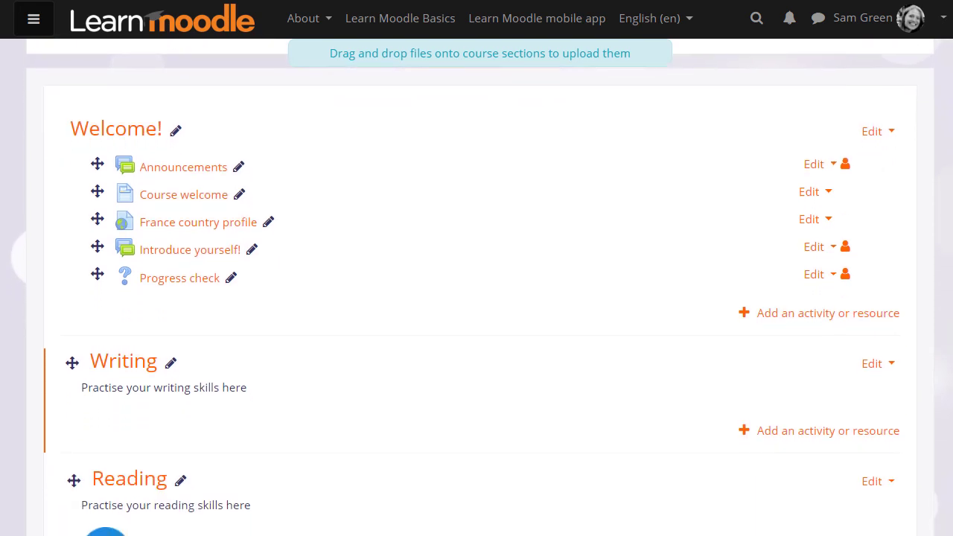
pyautogui.moveTo(816, 444)
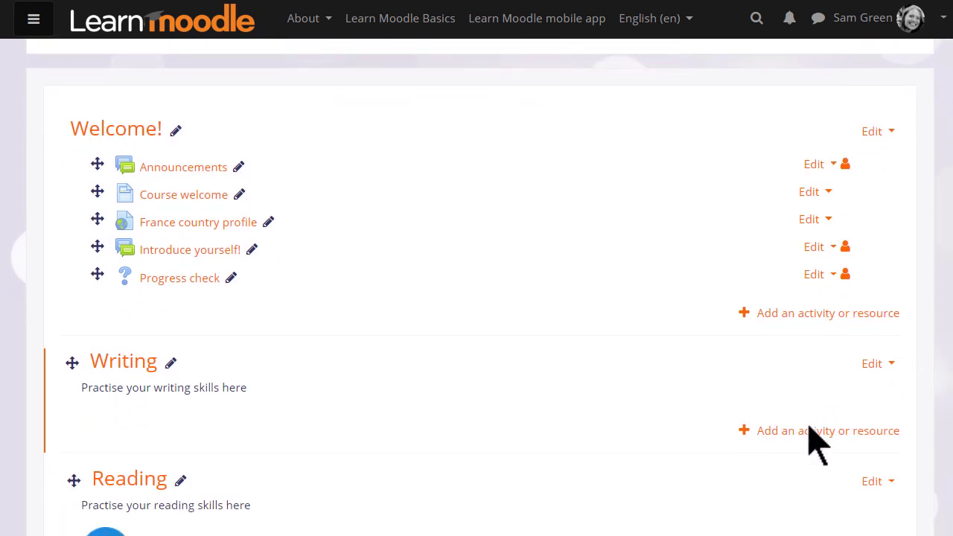
pyautogui.scroll(-3)
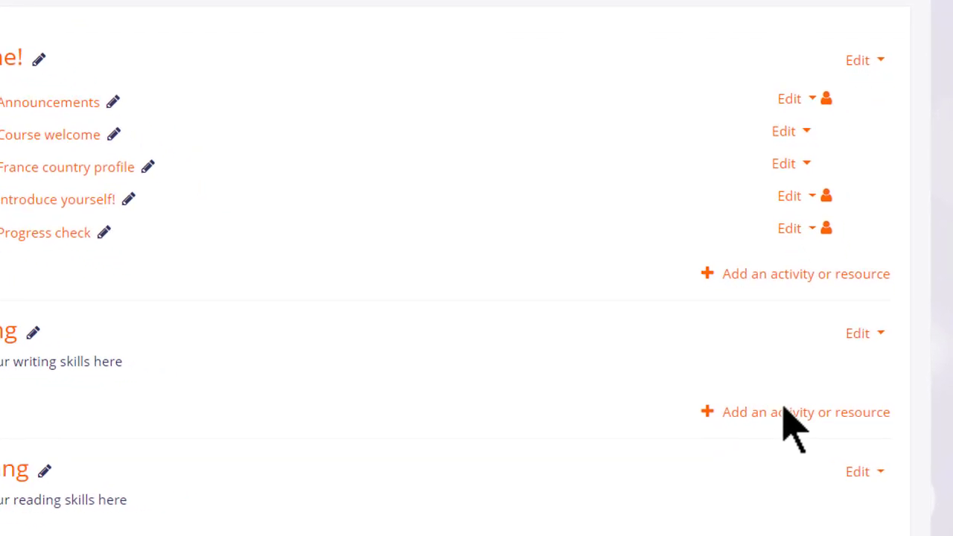
pyautogui.click(806, 411)
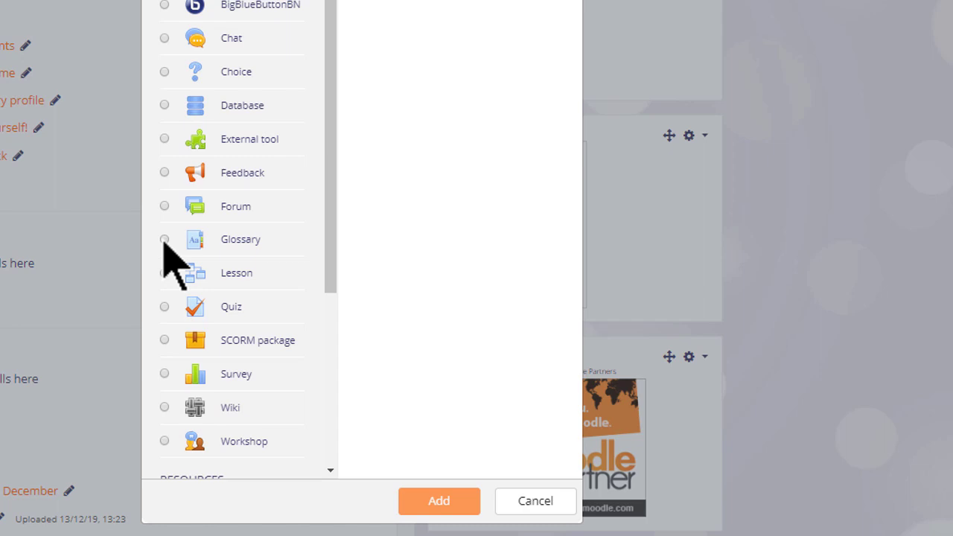
# - Choose Glossary as the new activity type and add it
pyautogui.click(164, 238)
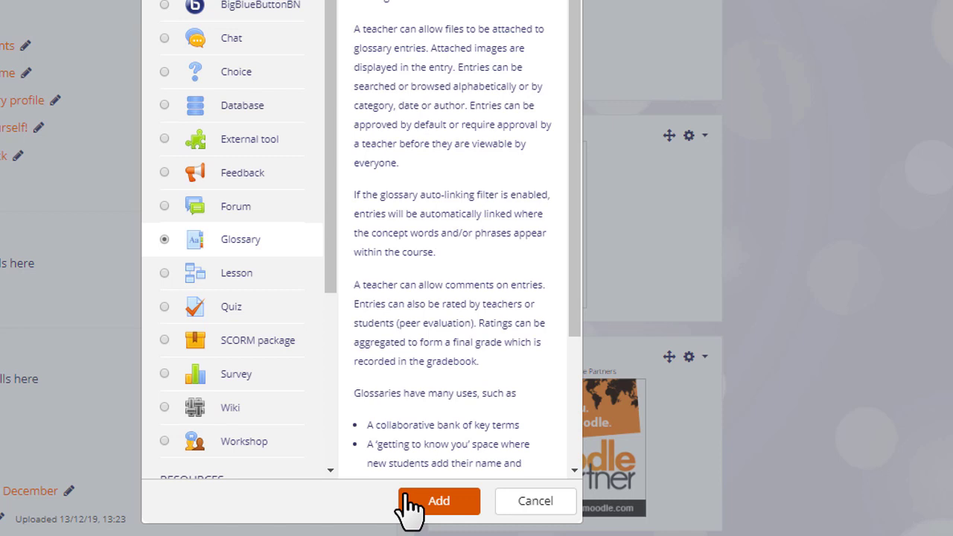
pyautogui.click(438, 500)
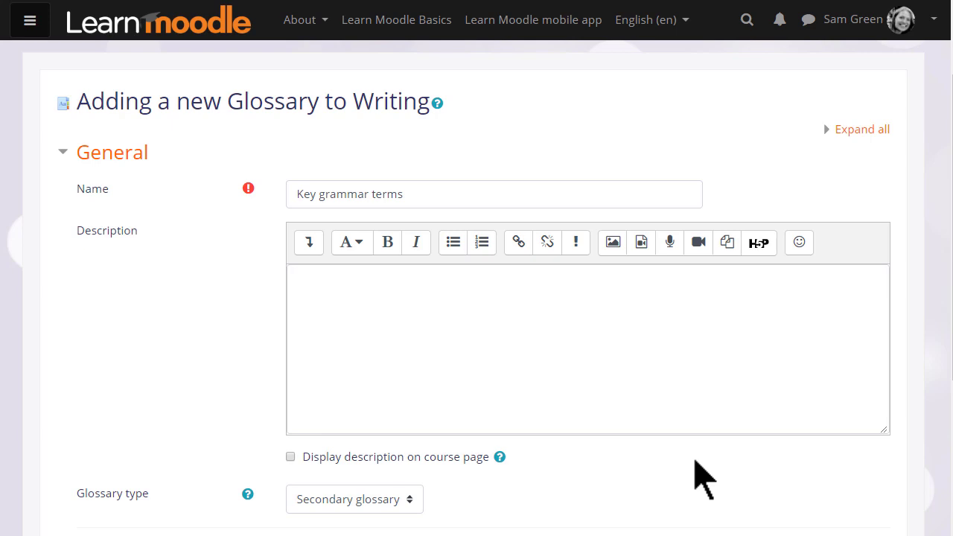
# - Enter a description asking students to add grammar terms with definitions and explanations
pyautogui.doubleClick(348, 194)
pyautogui.write('Add a grammar term here with a definition and explanation if possible')
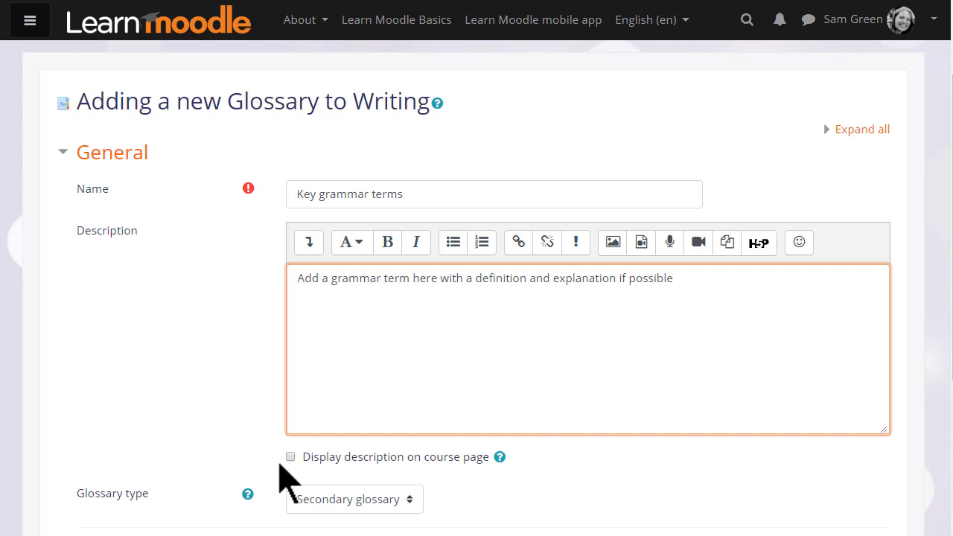
pyautogui.scroll(-3)
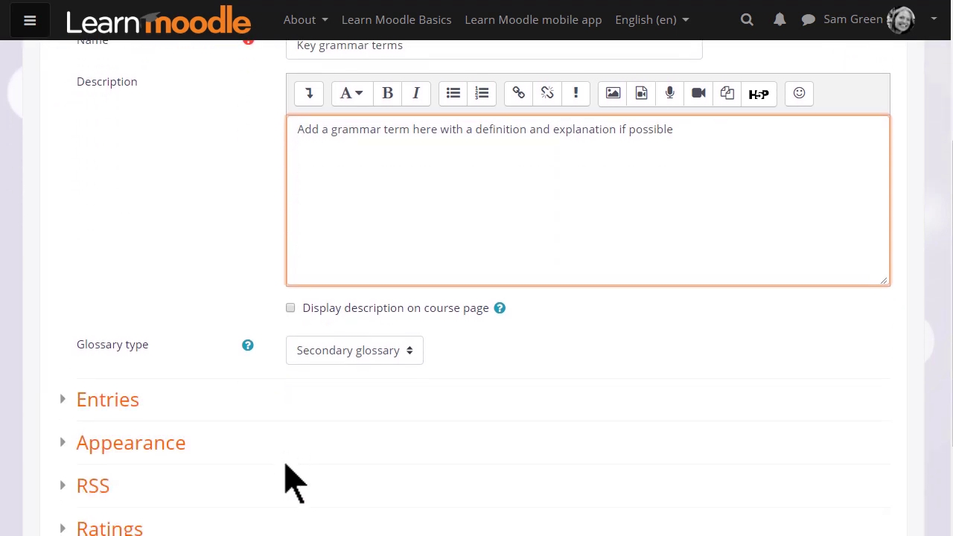
# - Set entries to not approved by default, no duplicates, and allow comments on entries
pyautogui.scroll(-3)
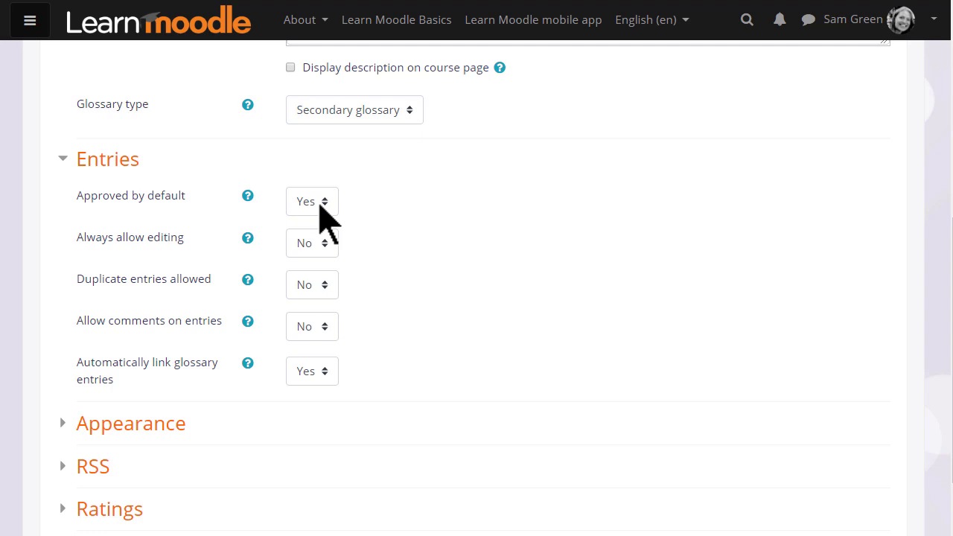
pyautogui.click(311, 201)
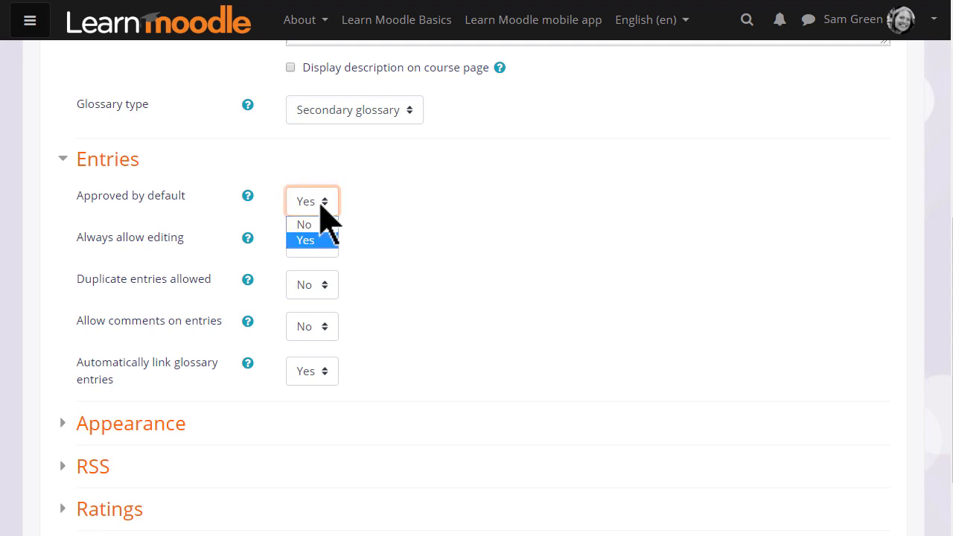
pyautogui.click(303, 223)
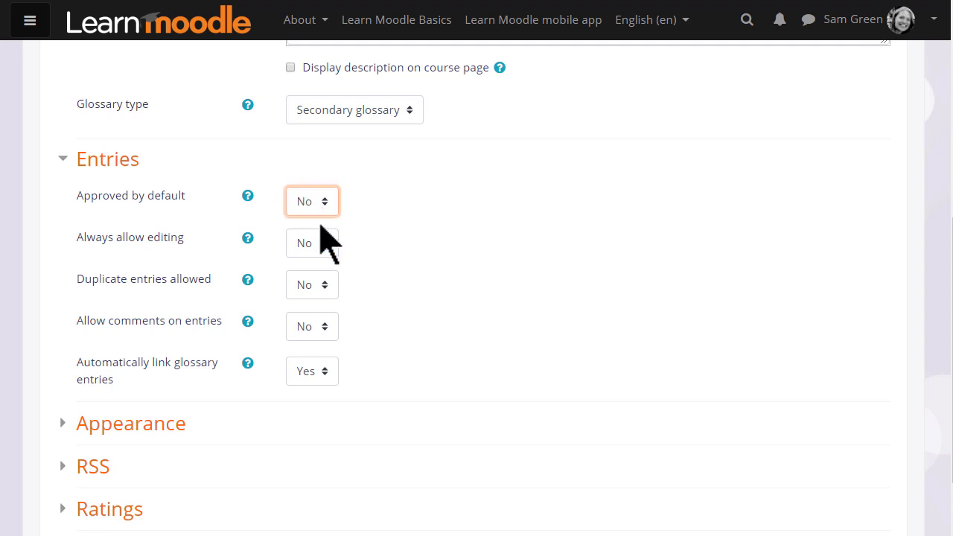
pyautogui.click(311, 283)
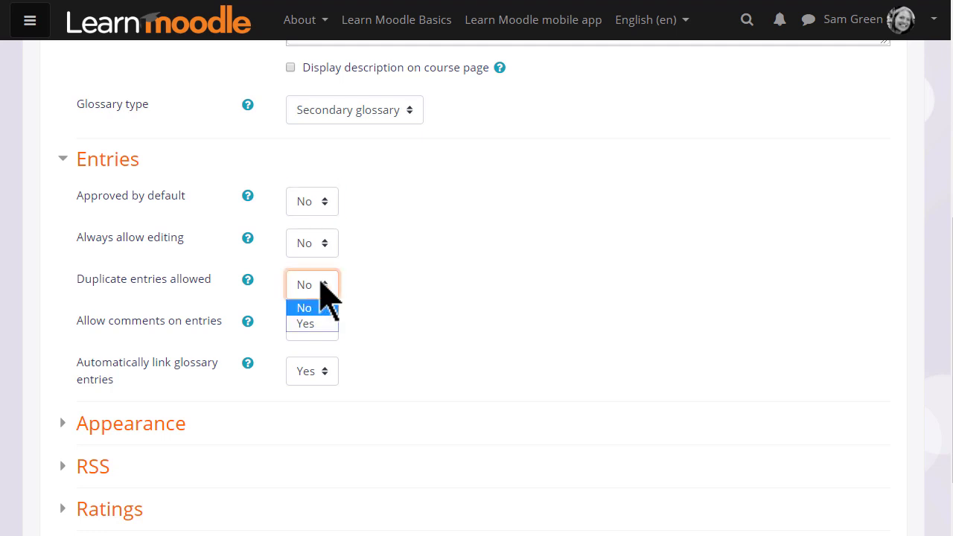
pyautogui.click(304, 307)
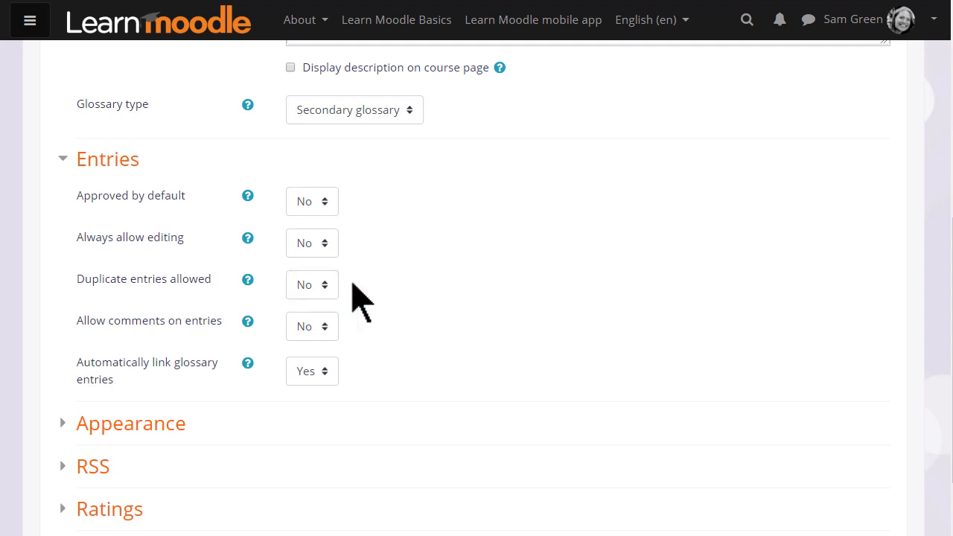
pyautogui.moveTo(331, 342)
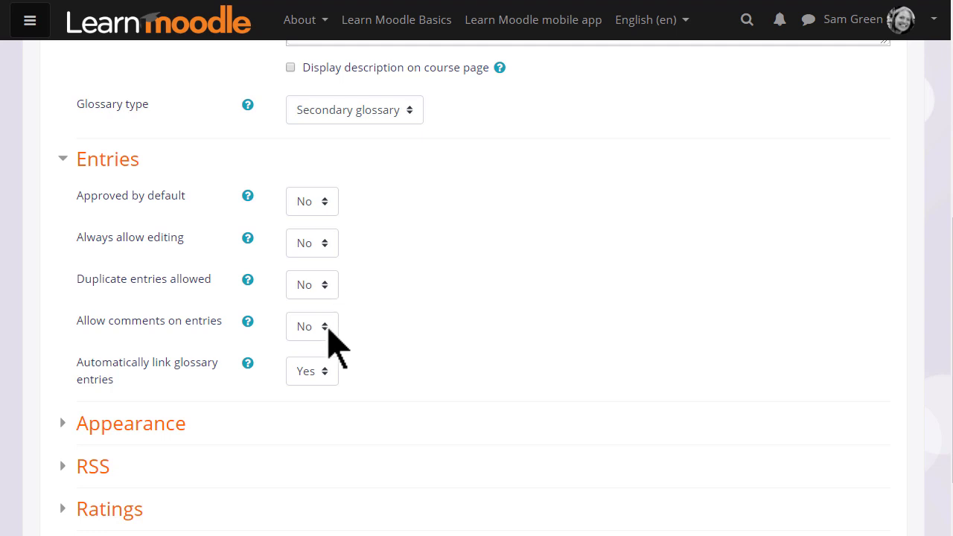
pyautogui.click(311, 326)
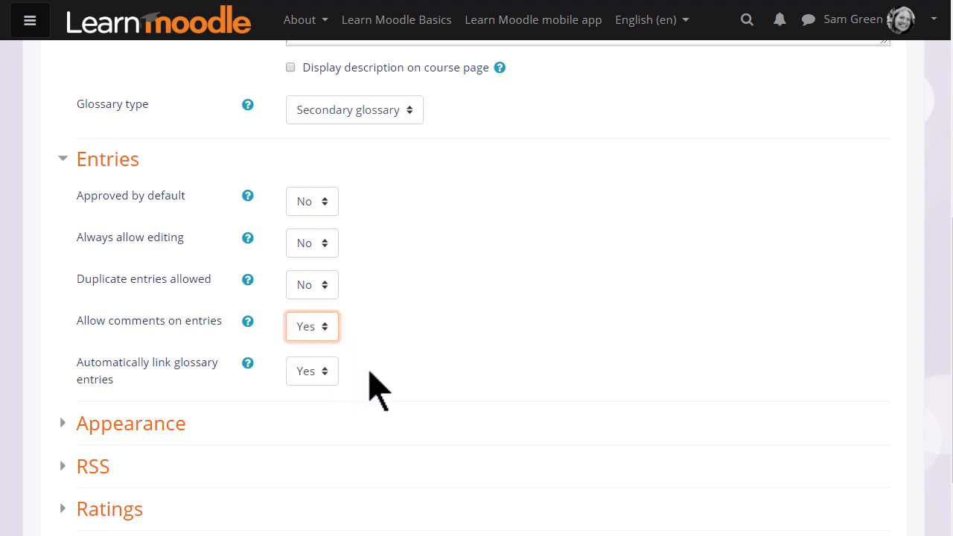
pyautogui.moveTo(380, 387)
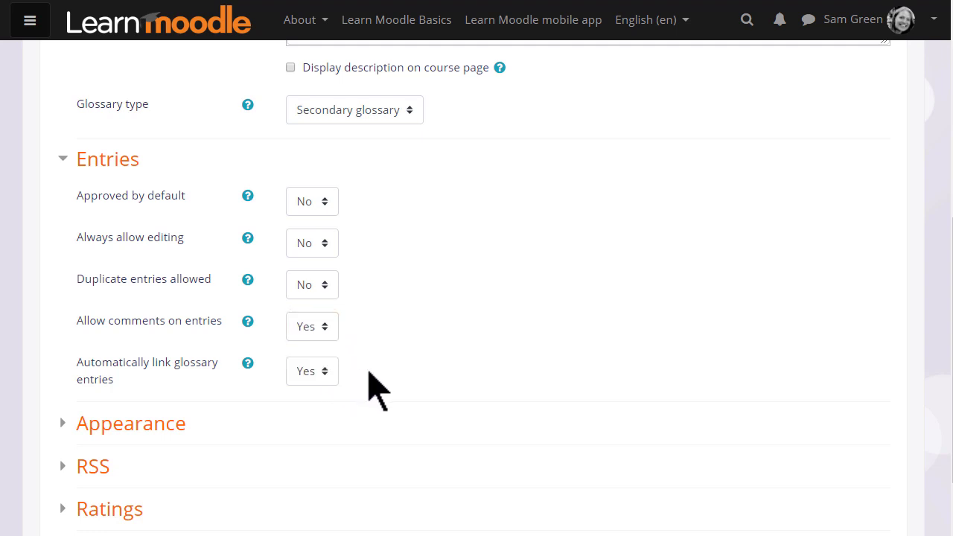
pyautogui.moveTo(335, 375)
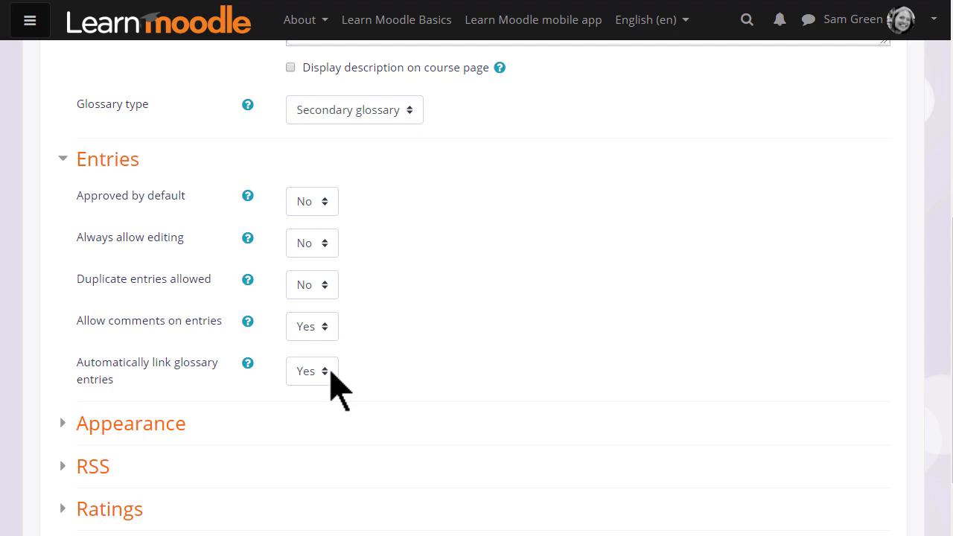
pyautogui.moveTo(137, 190)
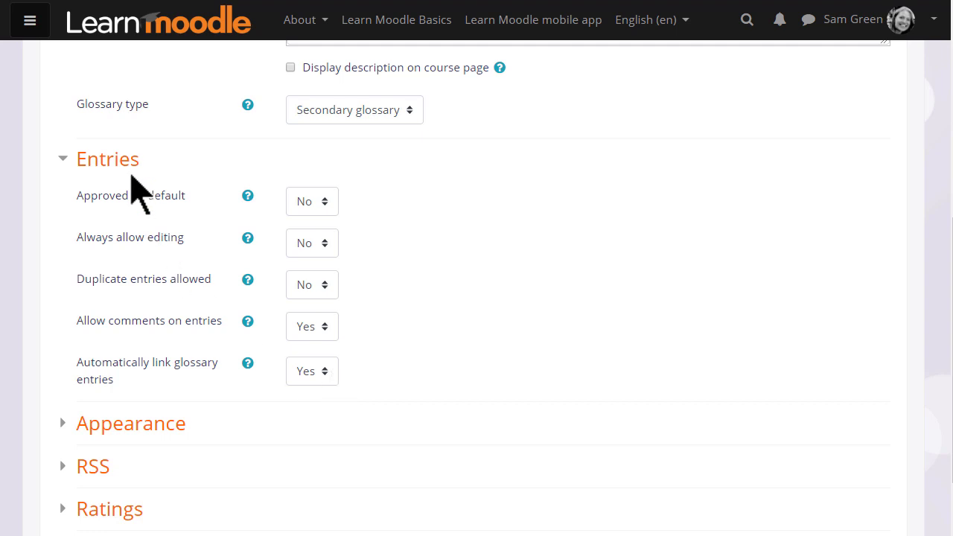
# - Review Appearance settings, keeping simple dictionary style and 10 entries per page
pyautogui.click(107, 158)
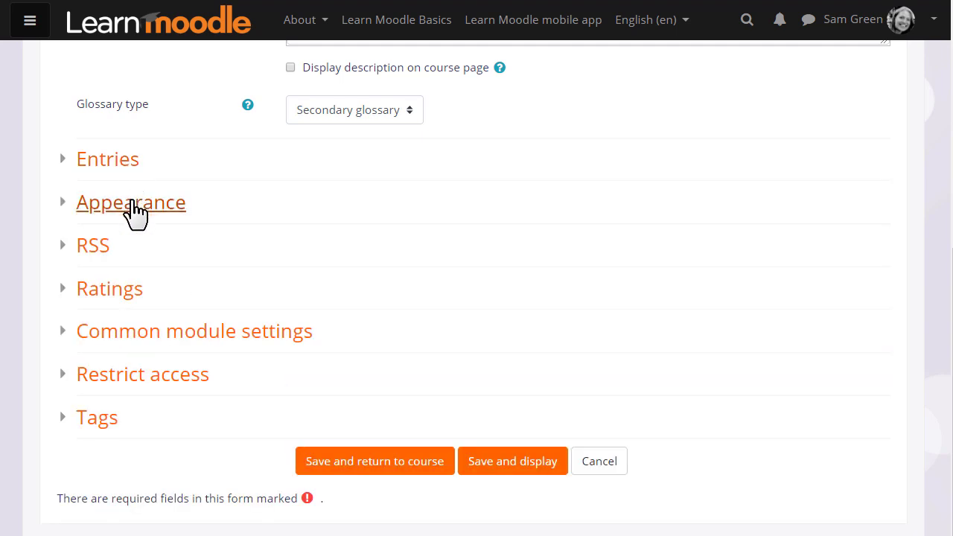
pyautogui.click(131, 202)
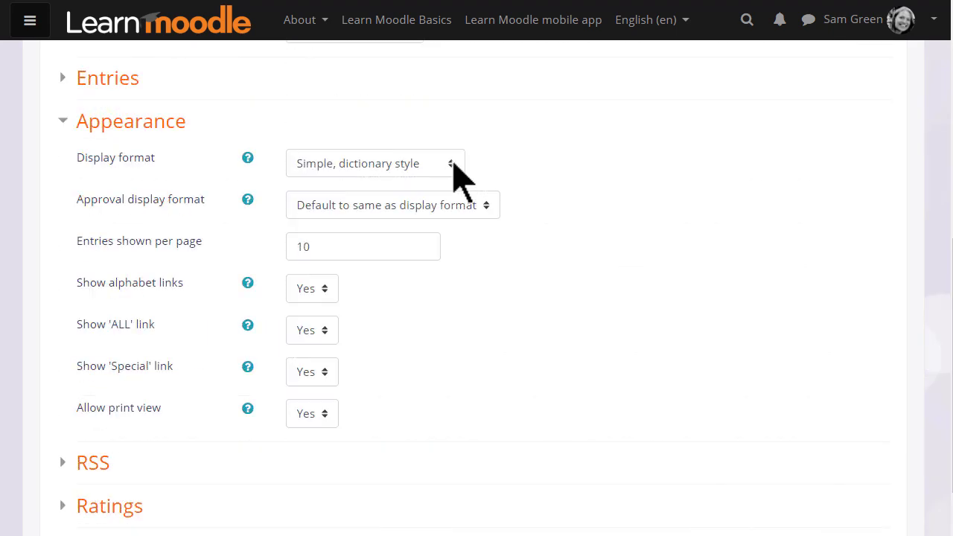
pyautogui.moveTo(454, 256)
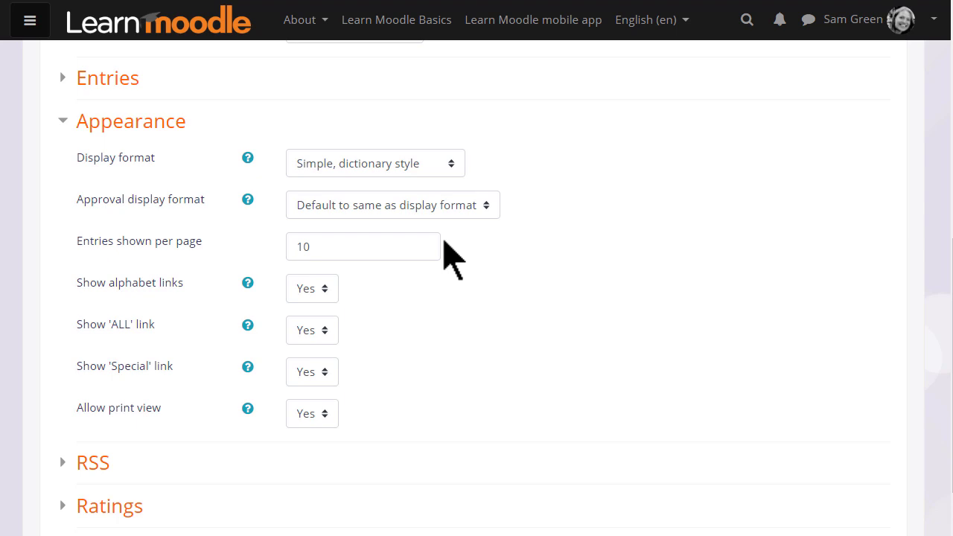
pyautogui.moveTo(379, 414)
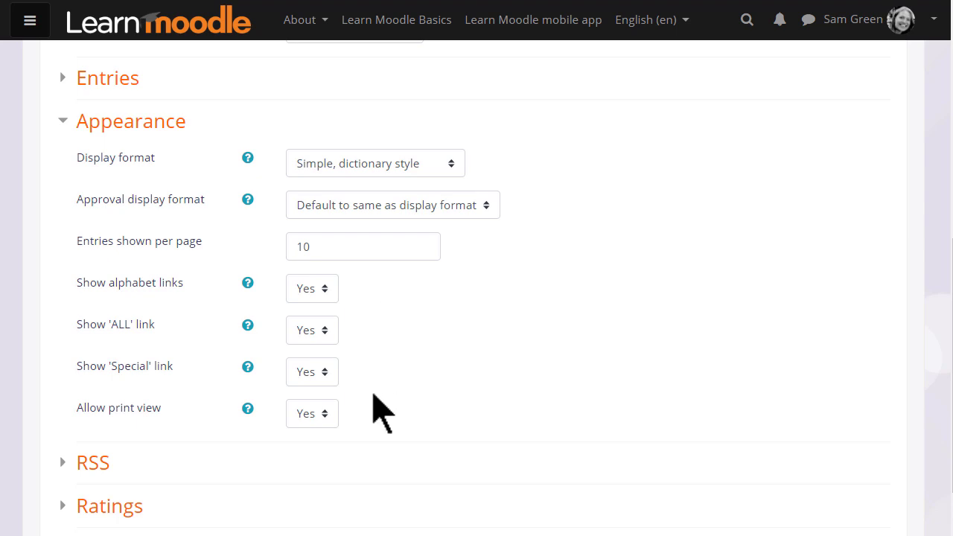
pyautogui.scroll(-3)
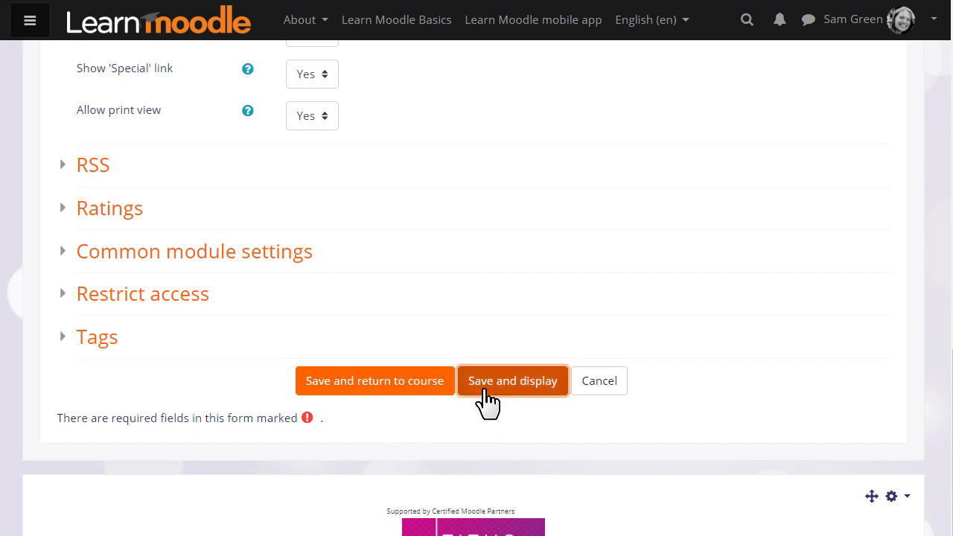
# - Save and display the glossary, then begin a new entry
pyautogui.click(512, 381)
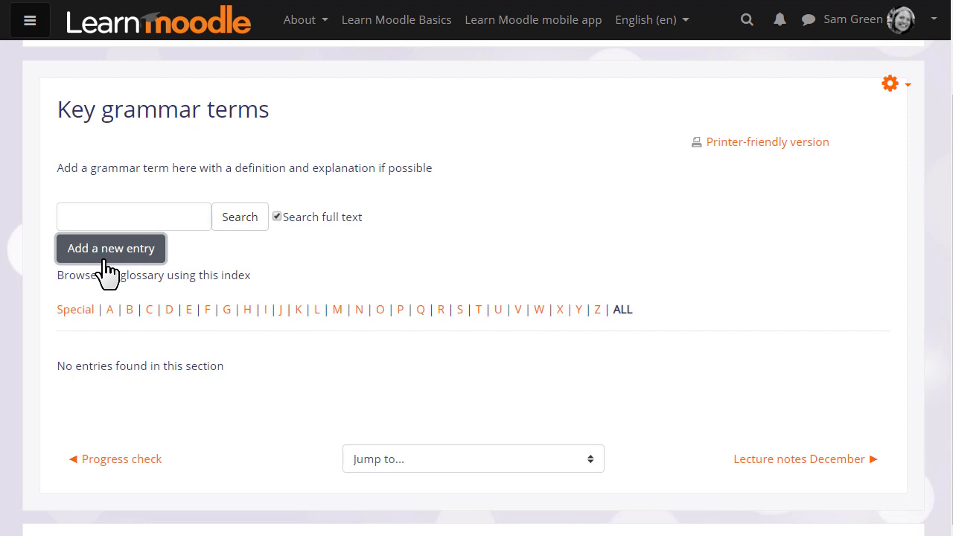
pyautogui.click(111, 248)
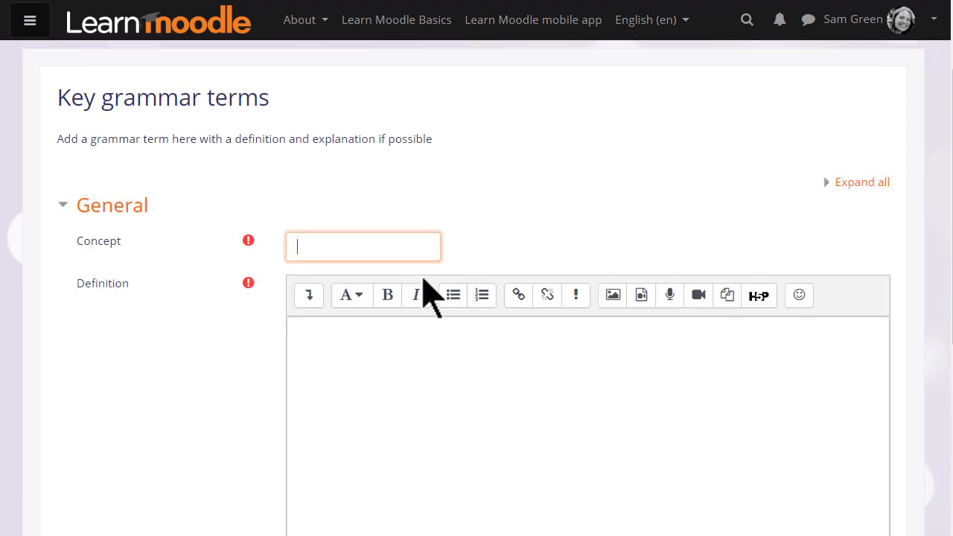
# - Save the entry 'Adjective' with the definition 'A describing word'
pyautogui.write('Adjective')
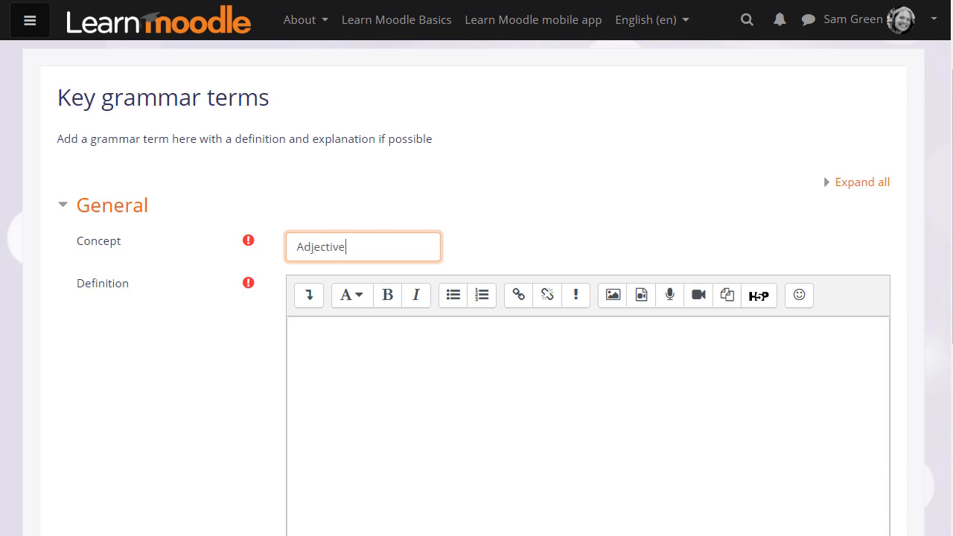
pyautogui.write('A describing word')
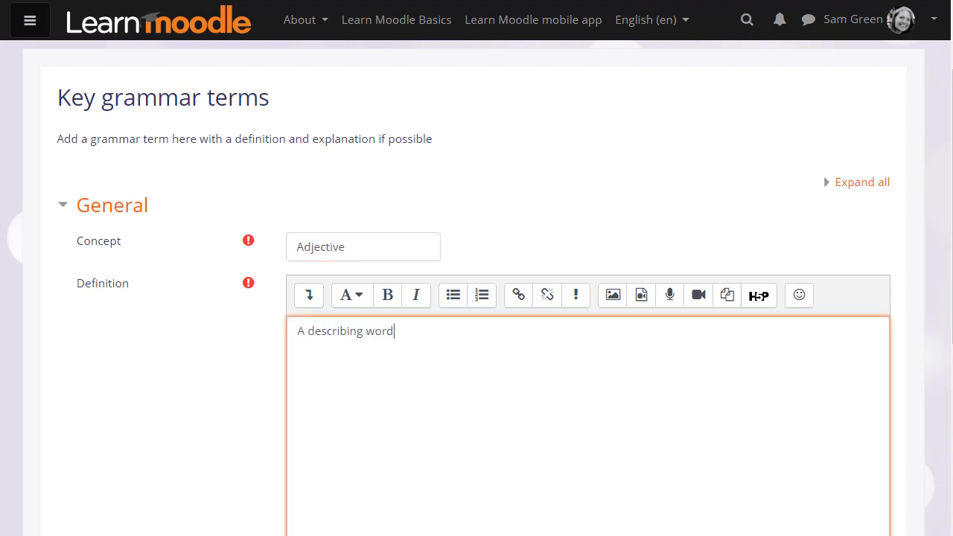
pyautogui.scroll(-3)
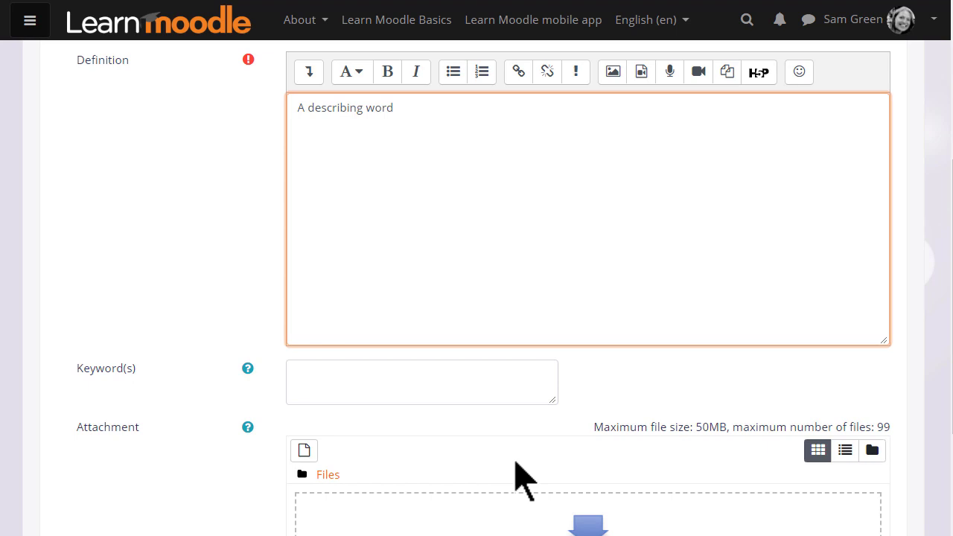
pyautogui.scroll(-3)
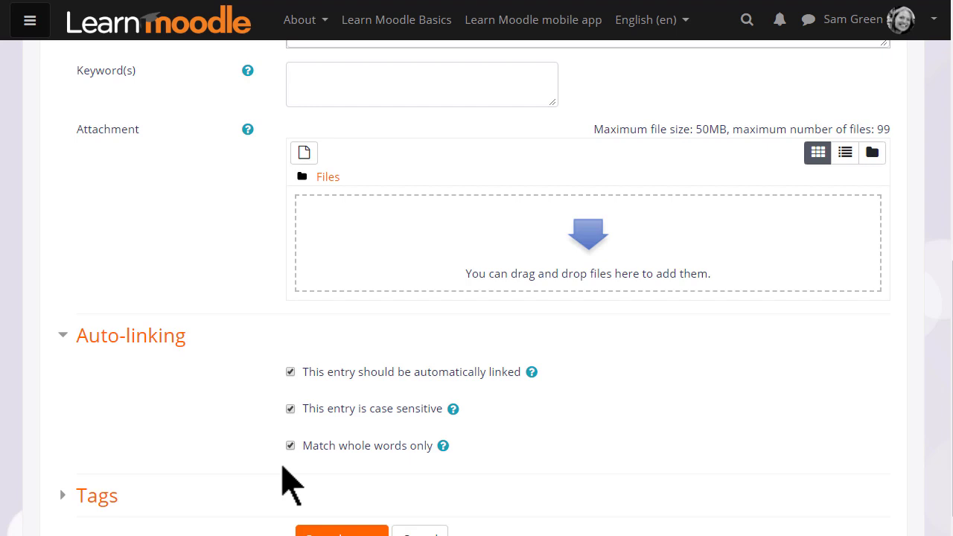
pyautogui.moveTo(289, 476)
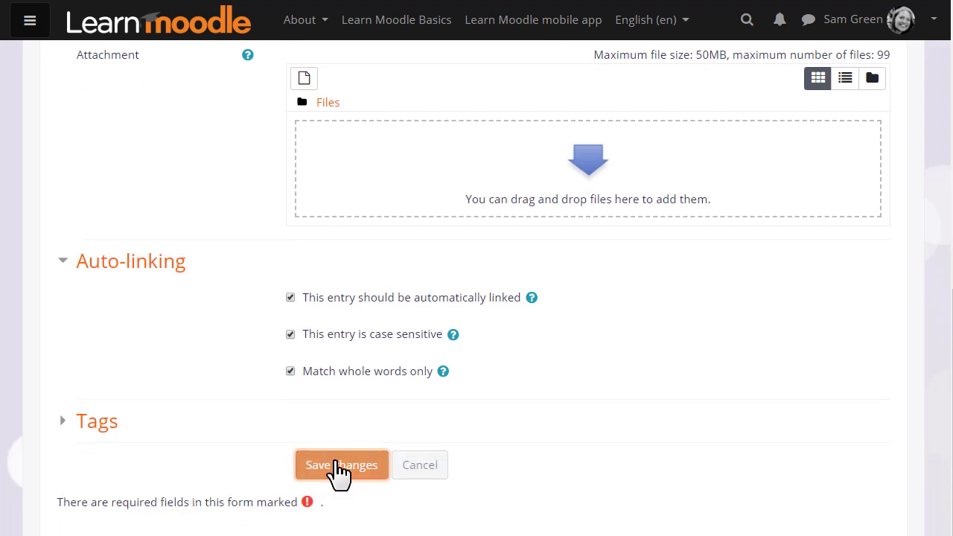
pyautogui.click(341, 465)
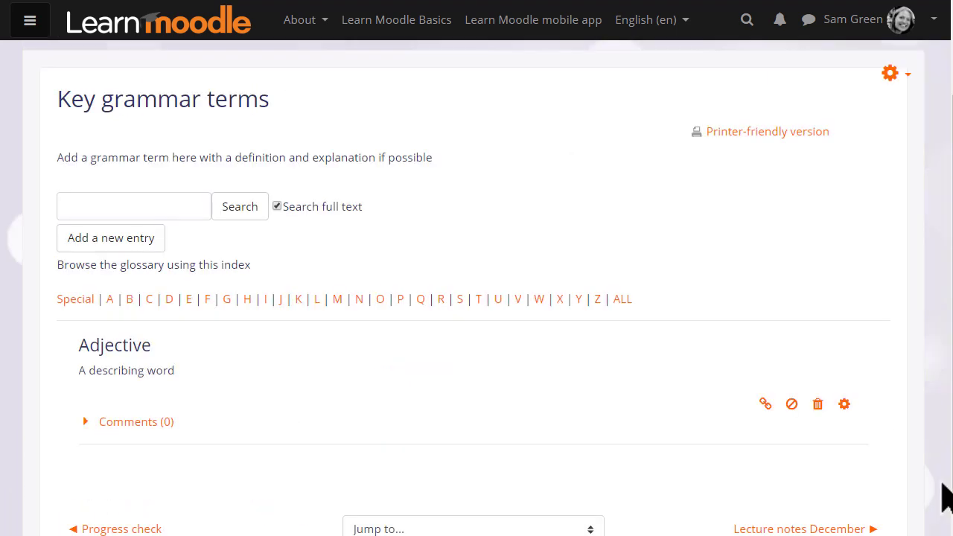